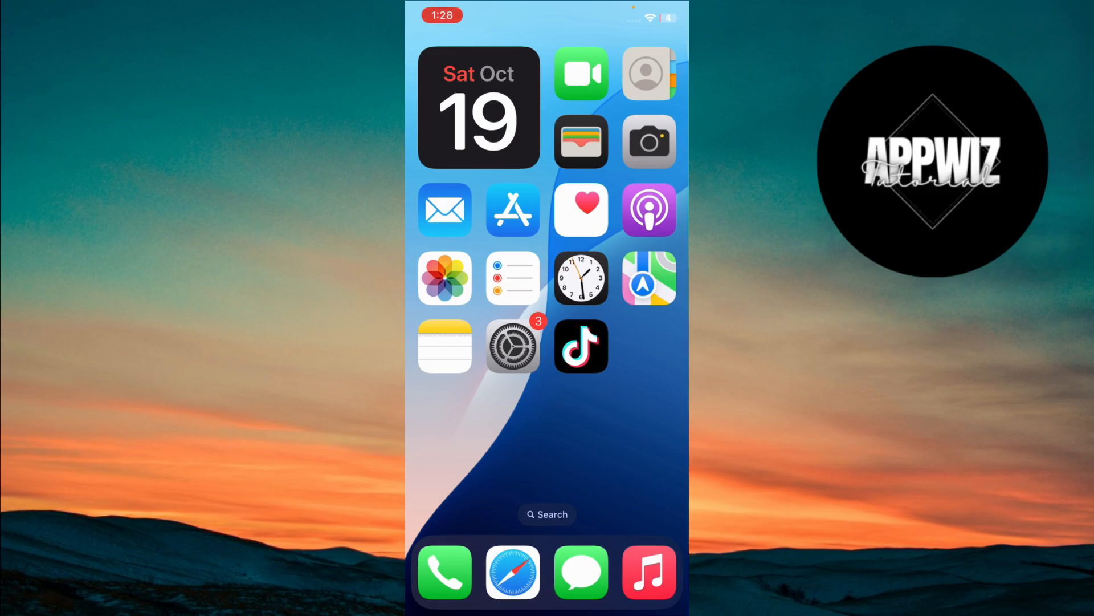
# Launch TikTok from the iOS Home Screen icon
pyautogui.click(581, 347)
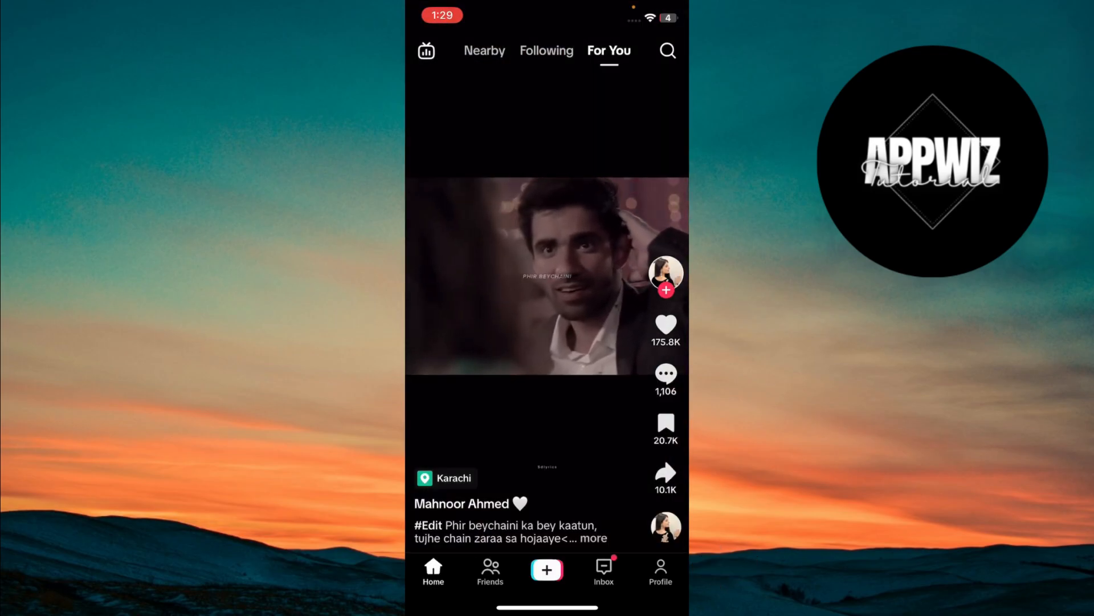
# Go from the profile's account menu to Settings and privacy
pyautogui.click(660, 571)
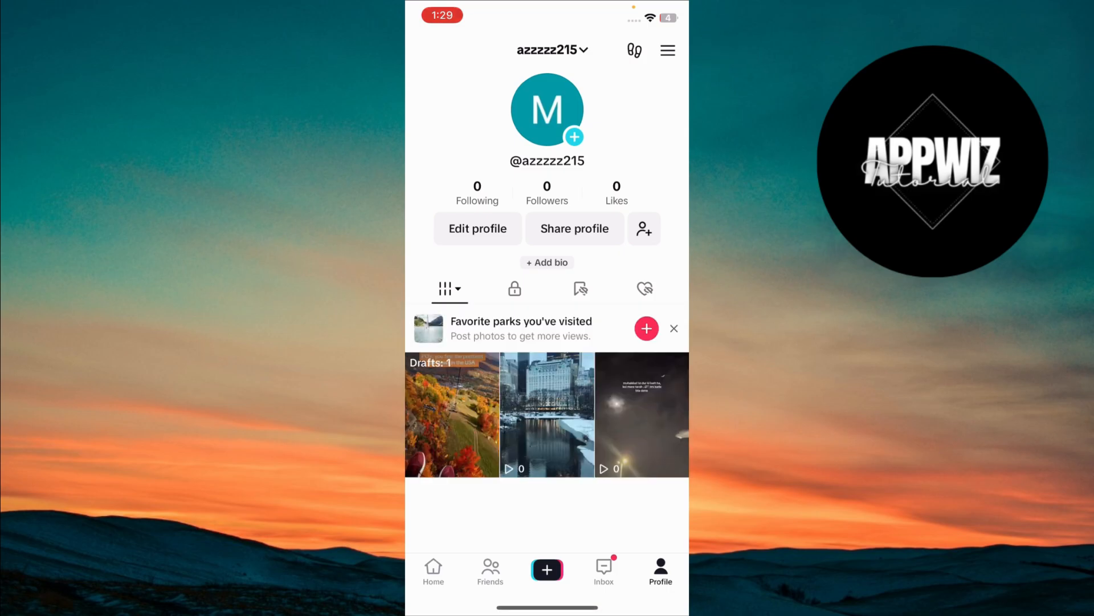
pyautogui.click(667, 50)
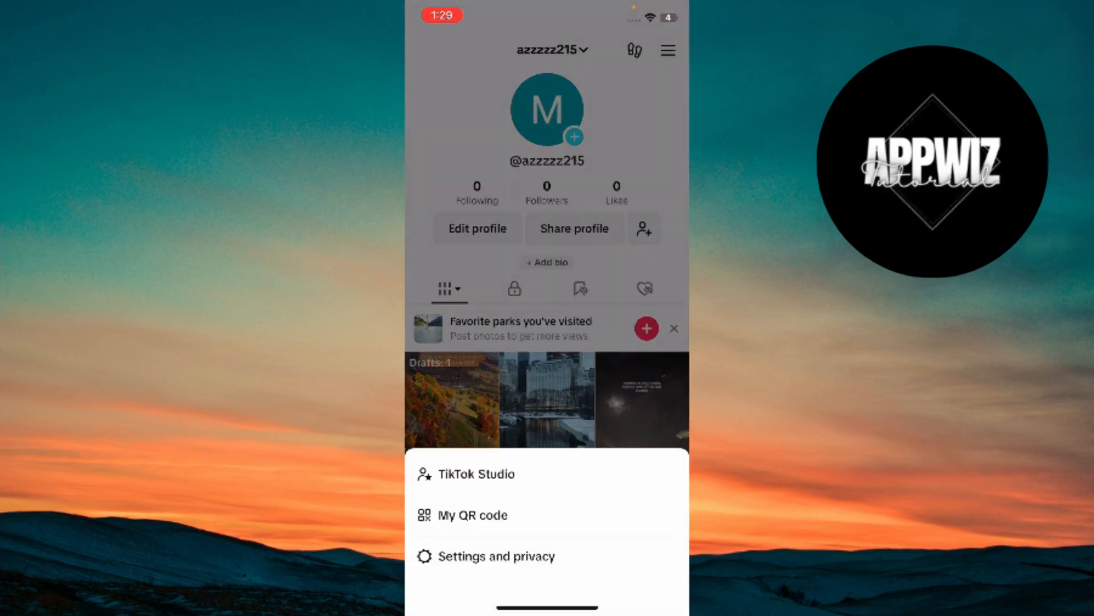
pyautogui.click(495, 556)
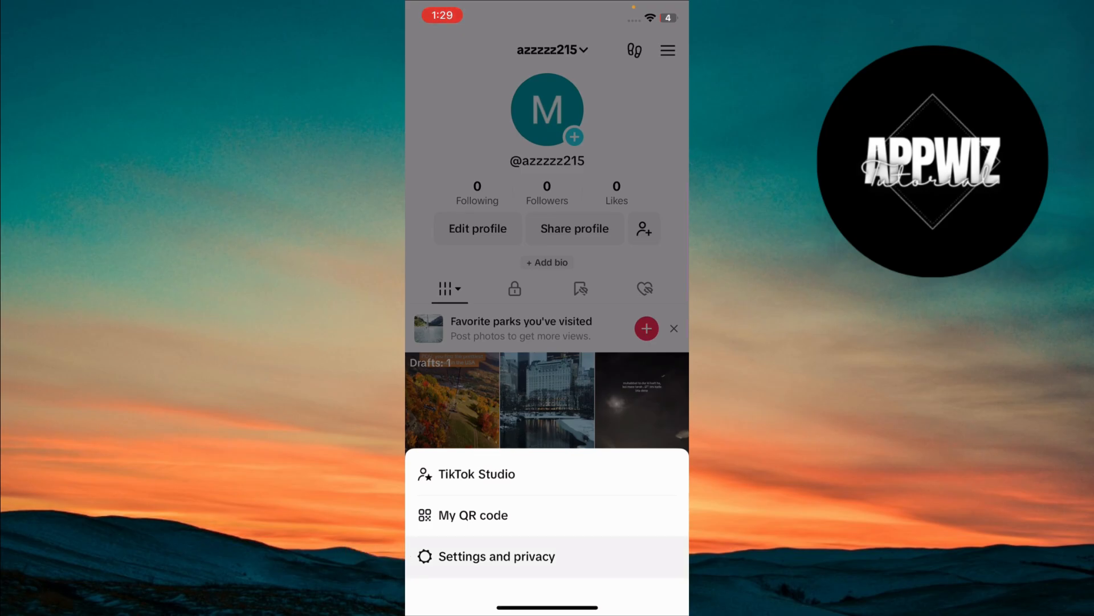
pyautogui.click(497, 557)
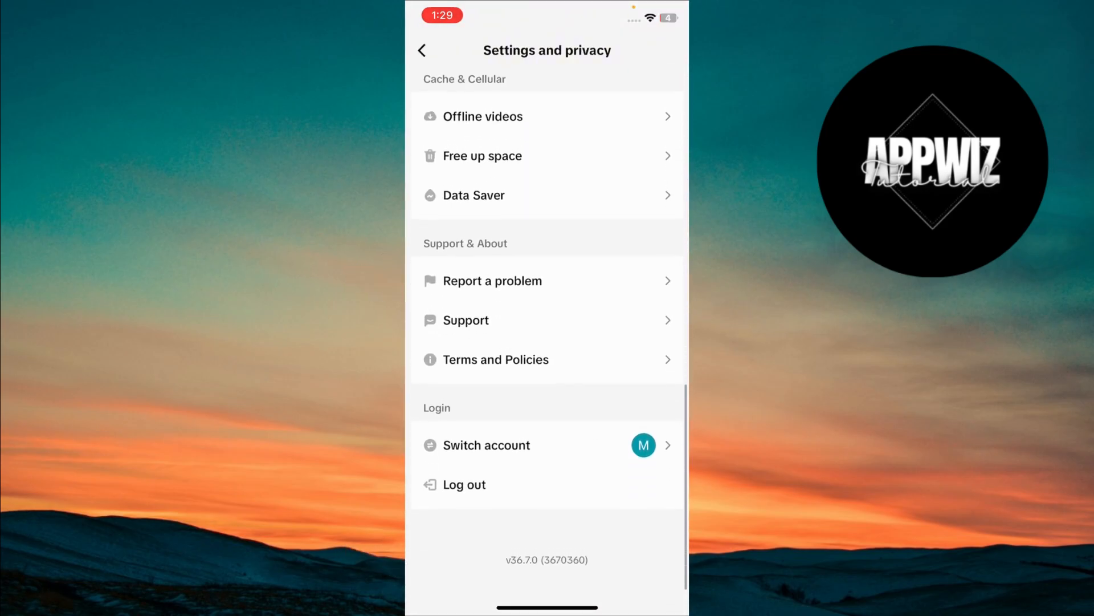
# Report a problem under the Other topic and reach the Helpdesk chat
pyautogui.click(492, 281)
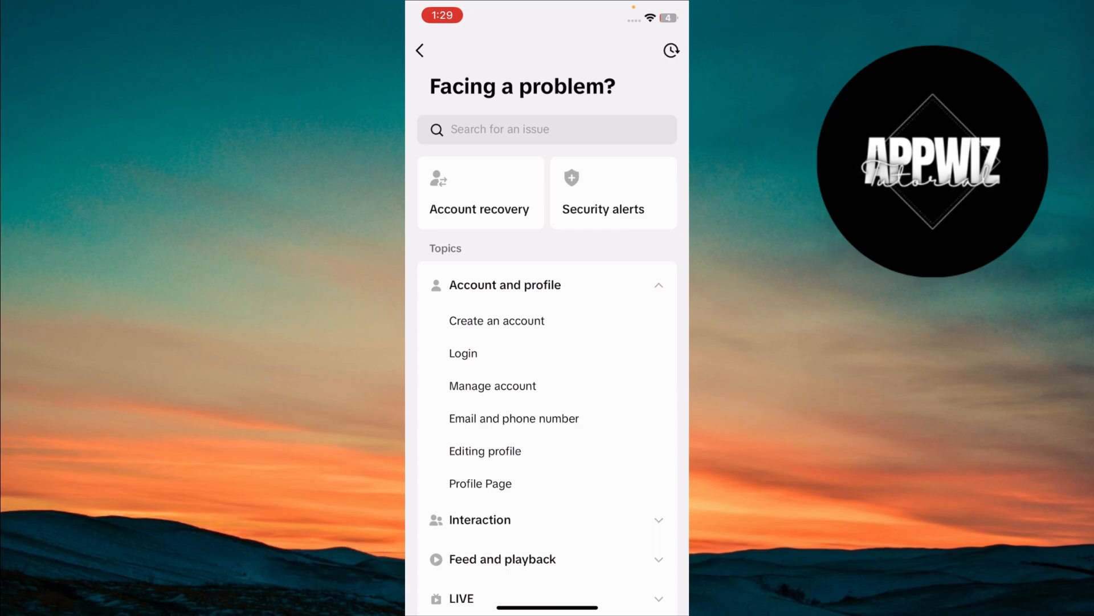
pyautogui.click(485, 450)
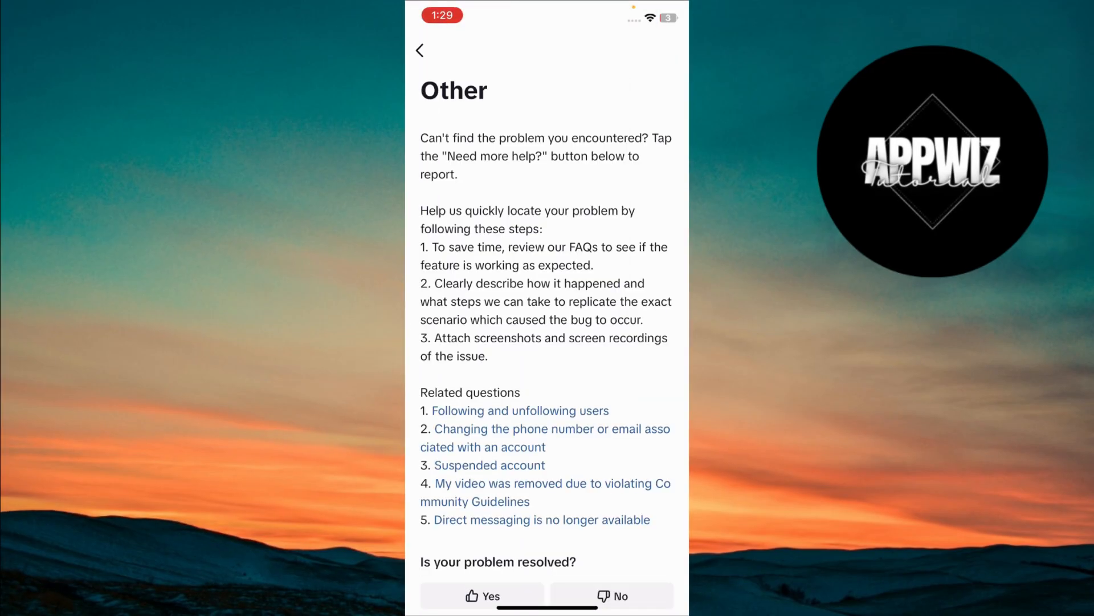
pyautogui.scroll(3)
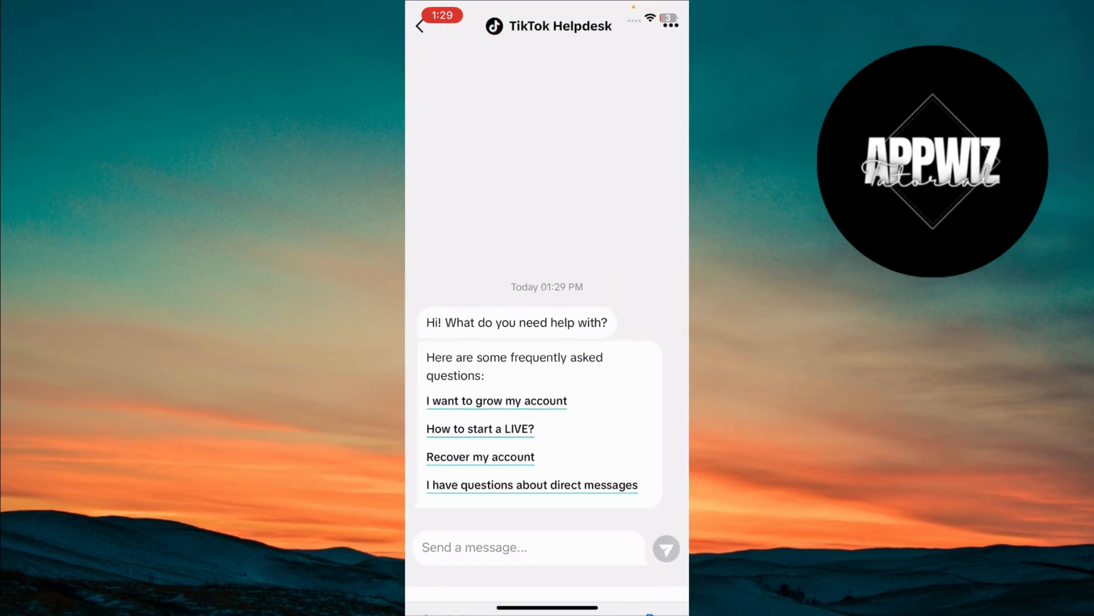
# Paste and send the birth date correction request offering ID as proof
pyautogui.click(528, 546)
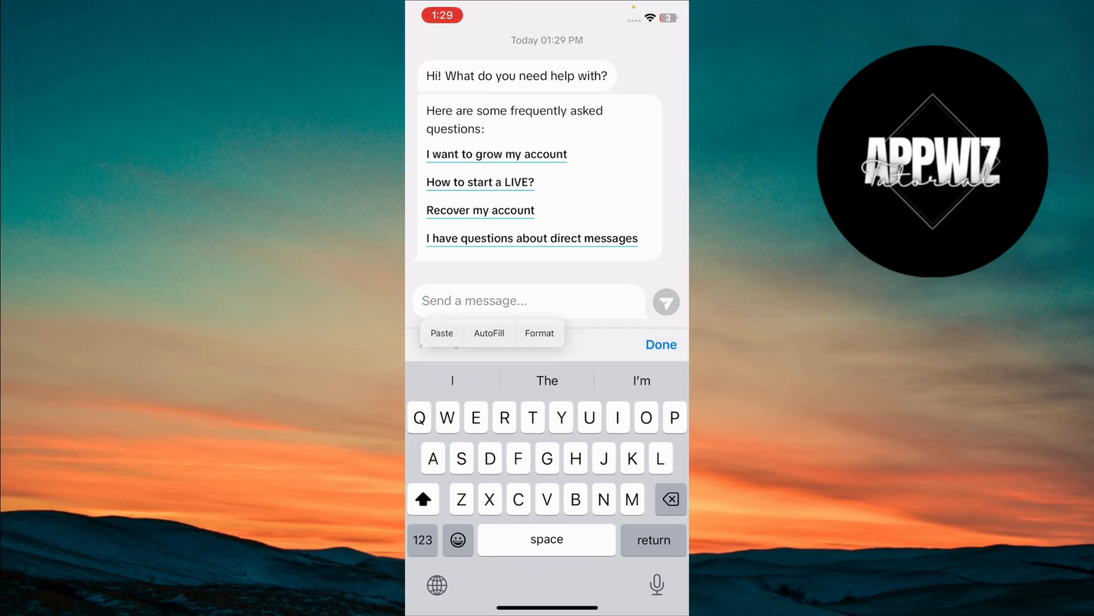
pyautogui.click(442, 332)
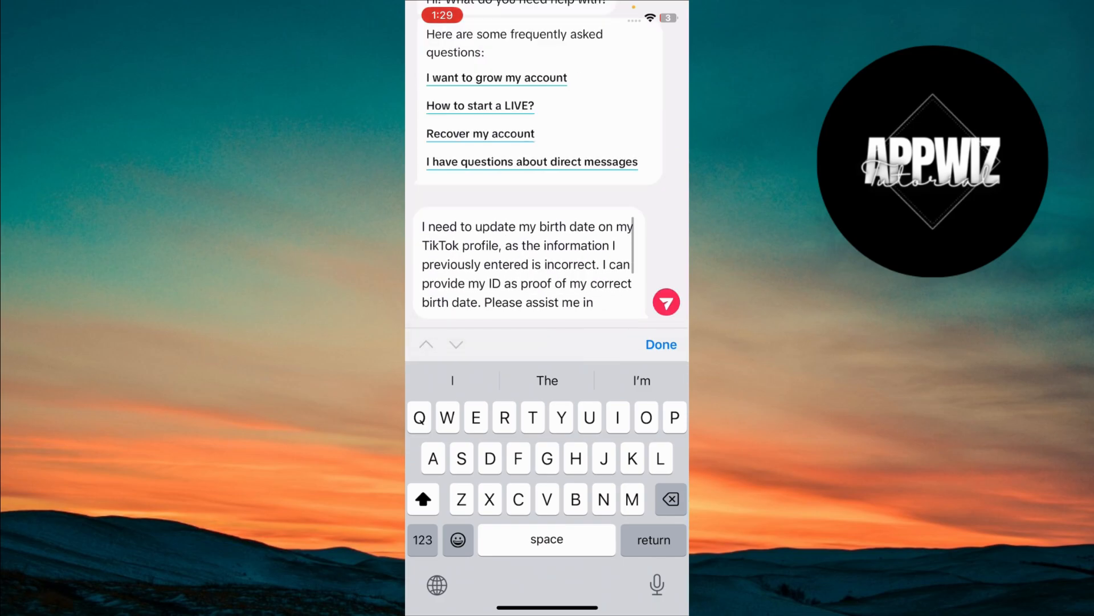
pyautogui.click(666, 302)
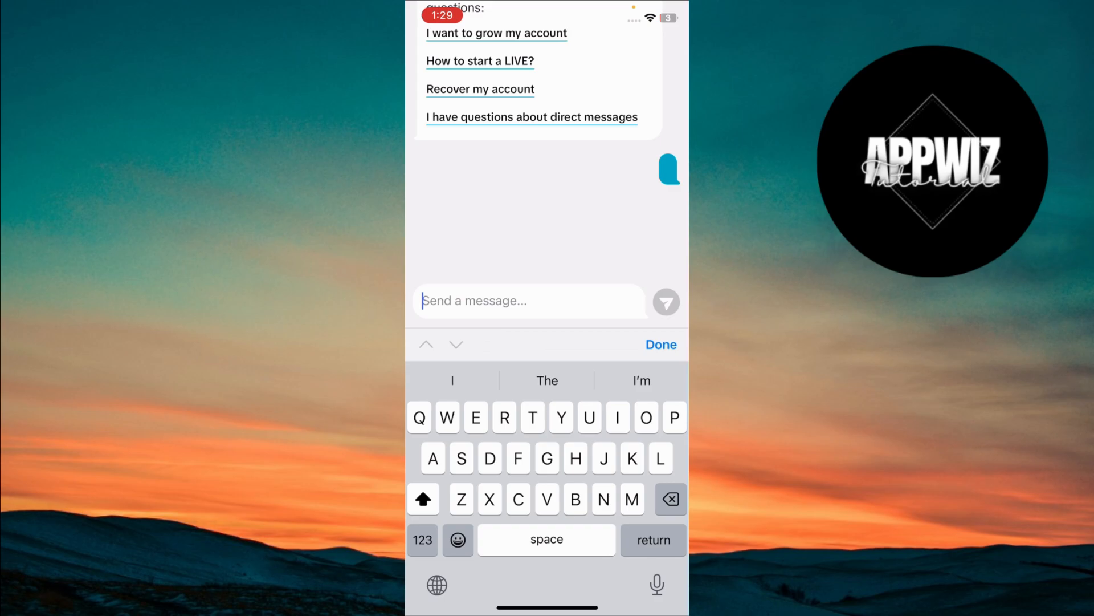